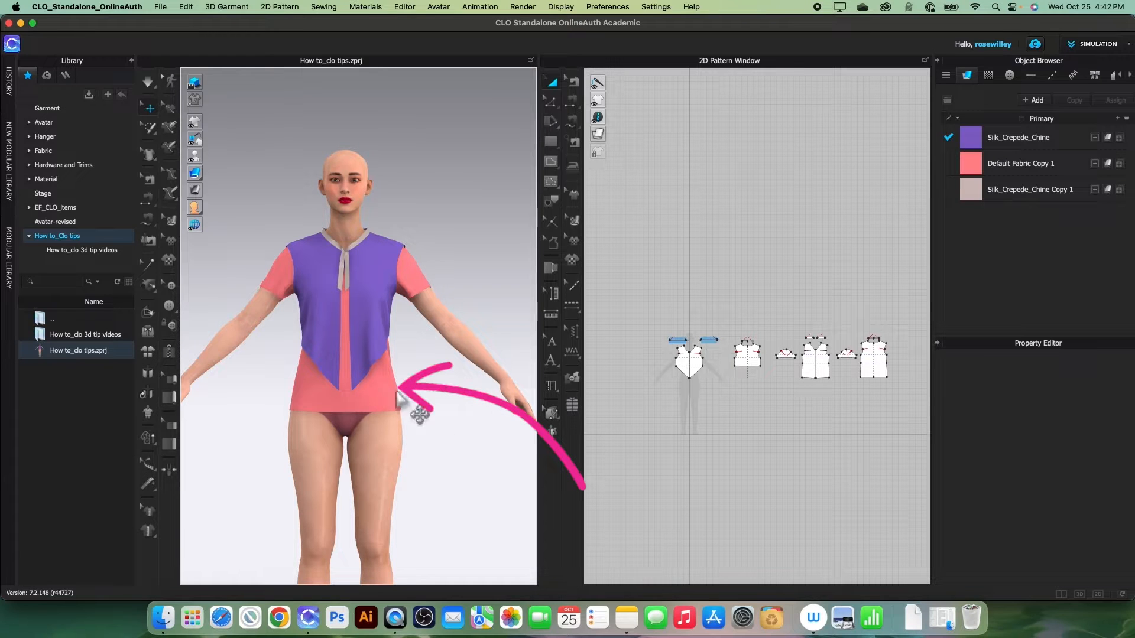
mouse_move(377, 372)
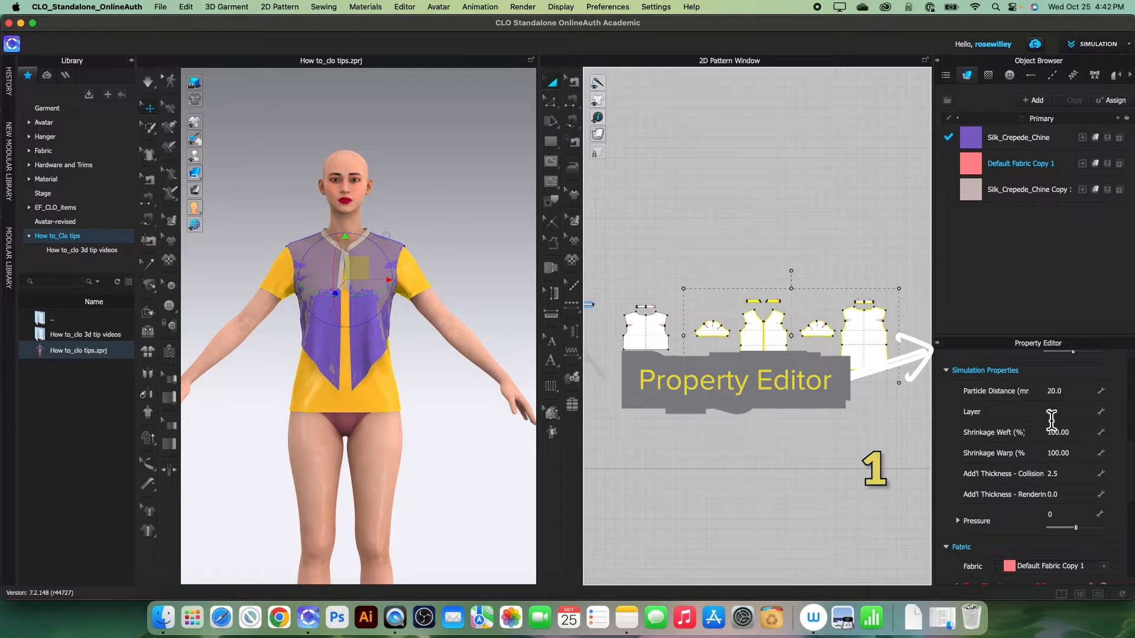
Step: Set the pink top's Layer value to 1 in the Property Editor
left_click(1069, 412)
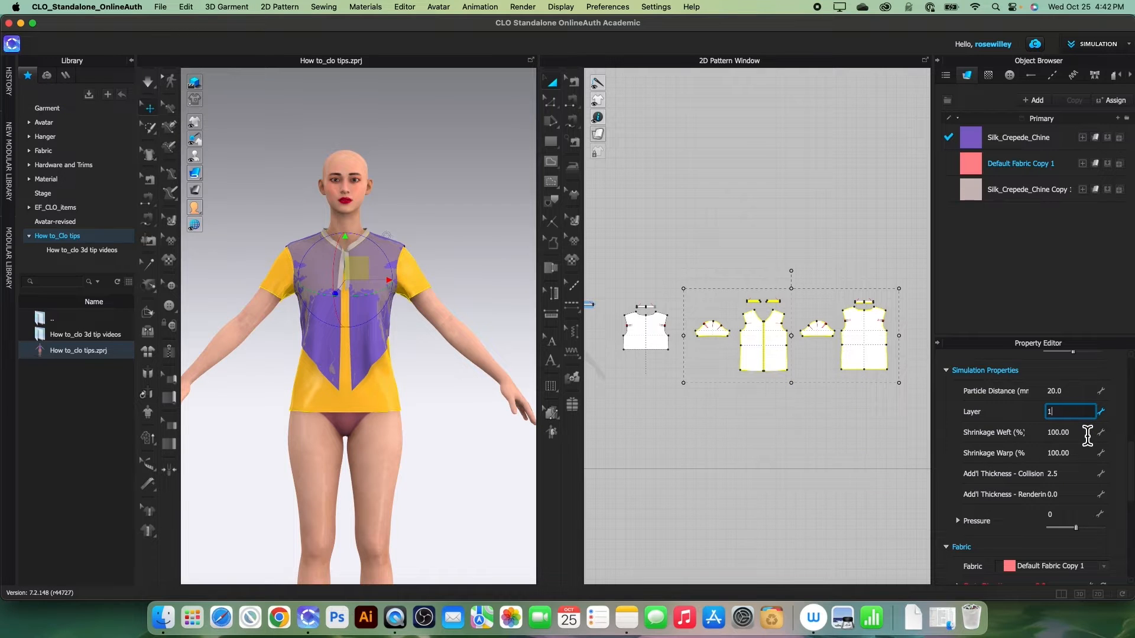
key("Return")
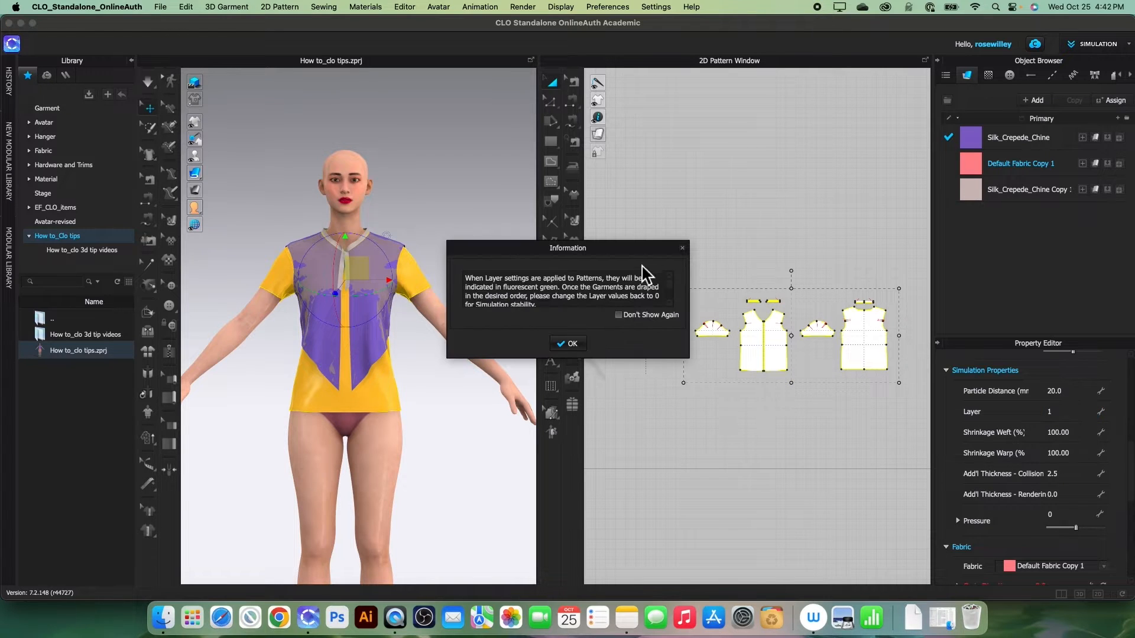
mouse_move(651, 256)
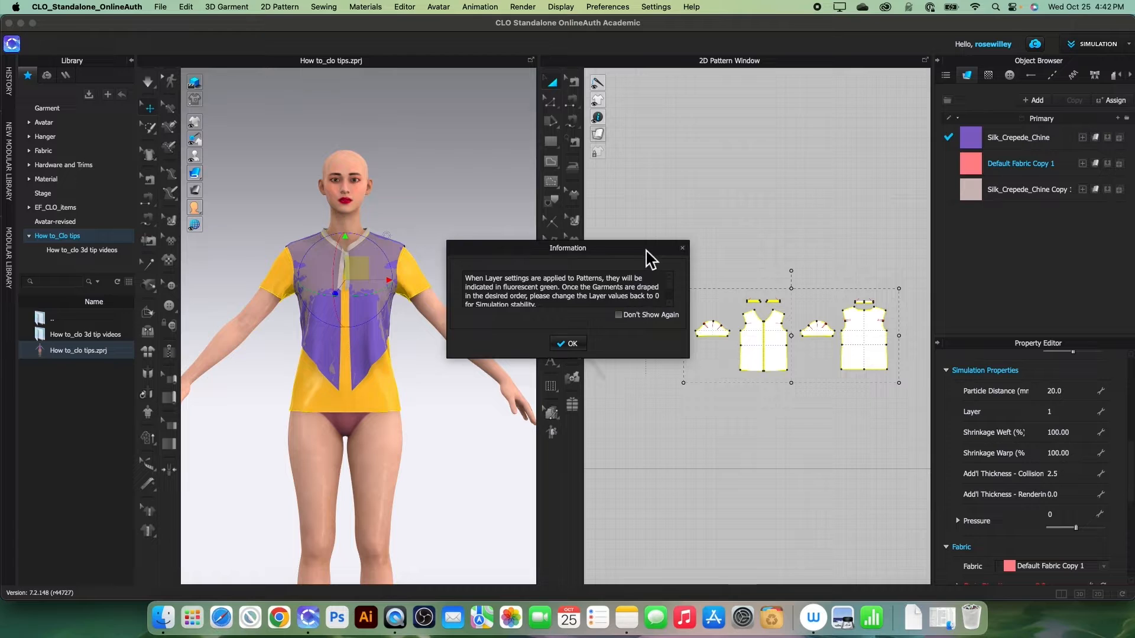
mouse_move(598, 333)
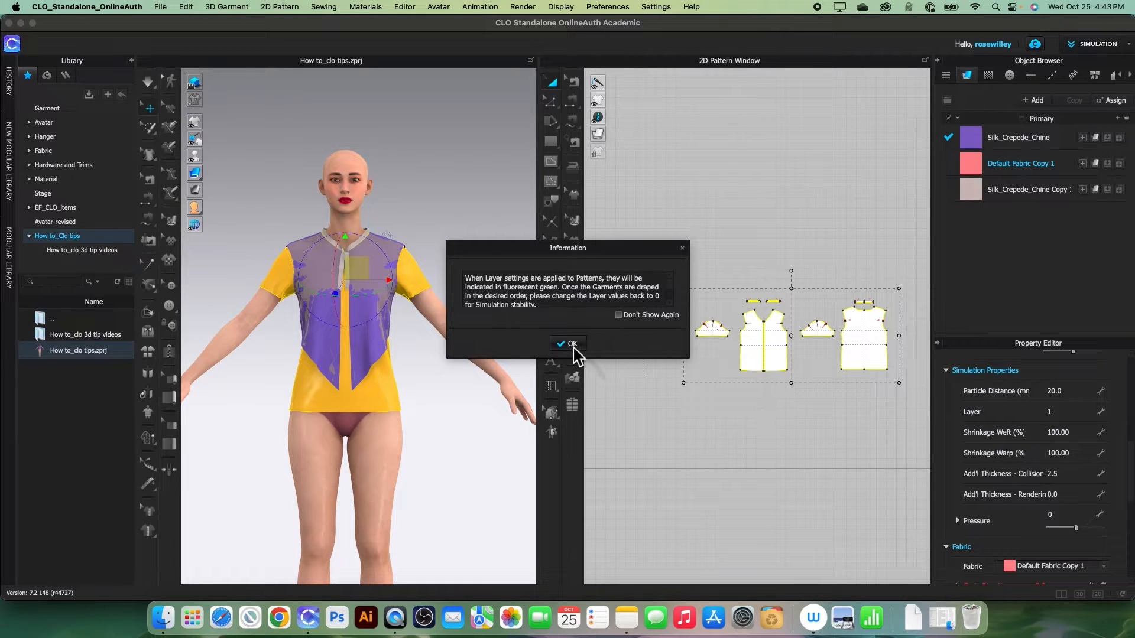
Step: Close the layer notice and deactivate the purple top's patterns and sewing
left_click(568, 343)
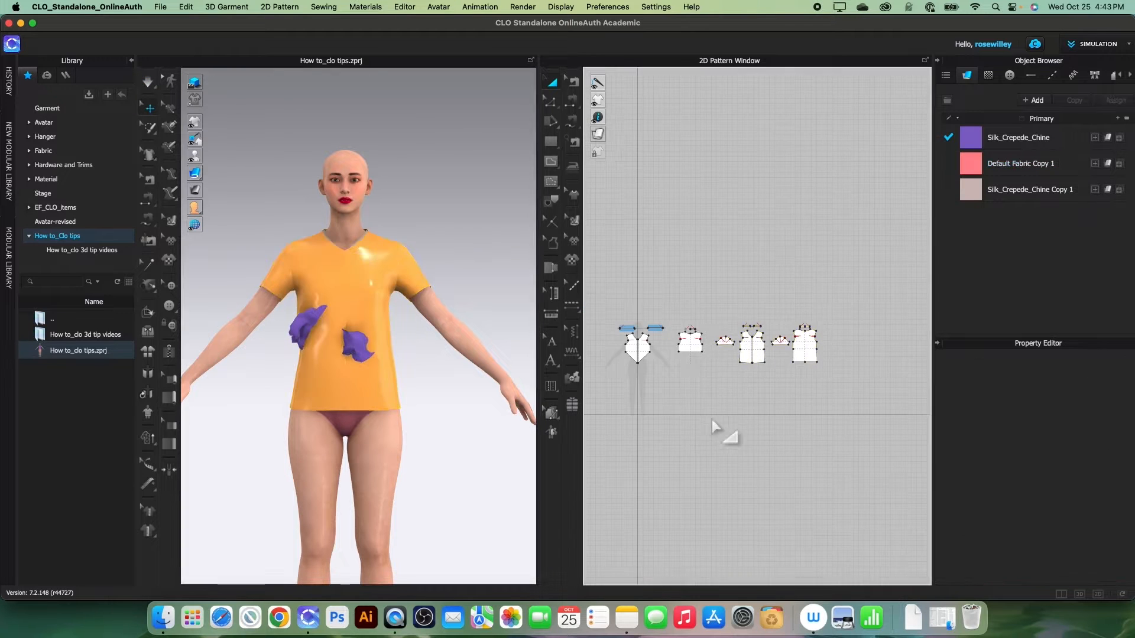
right_click(636, 352)
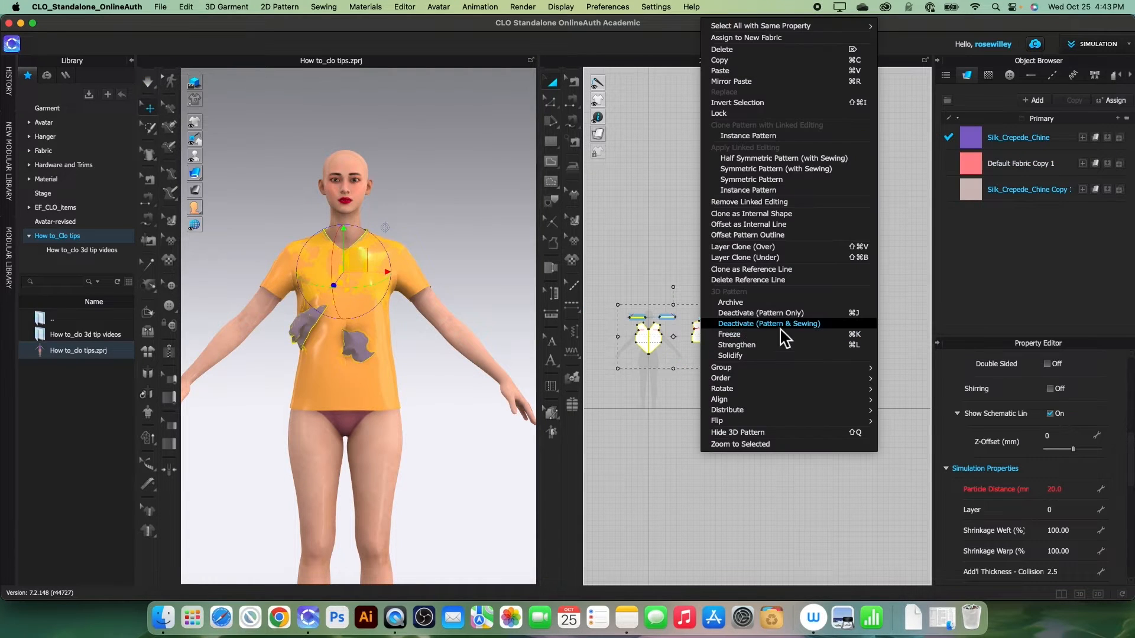
left_click(769, 324)
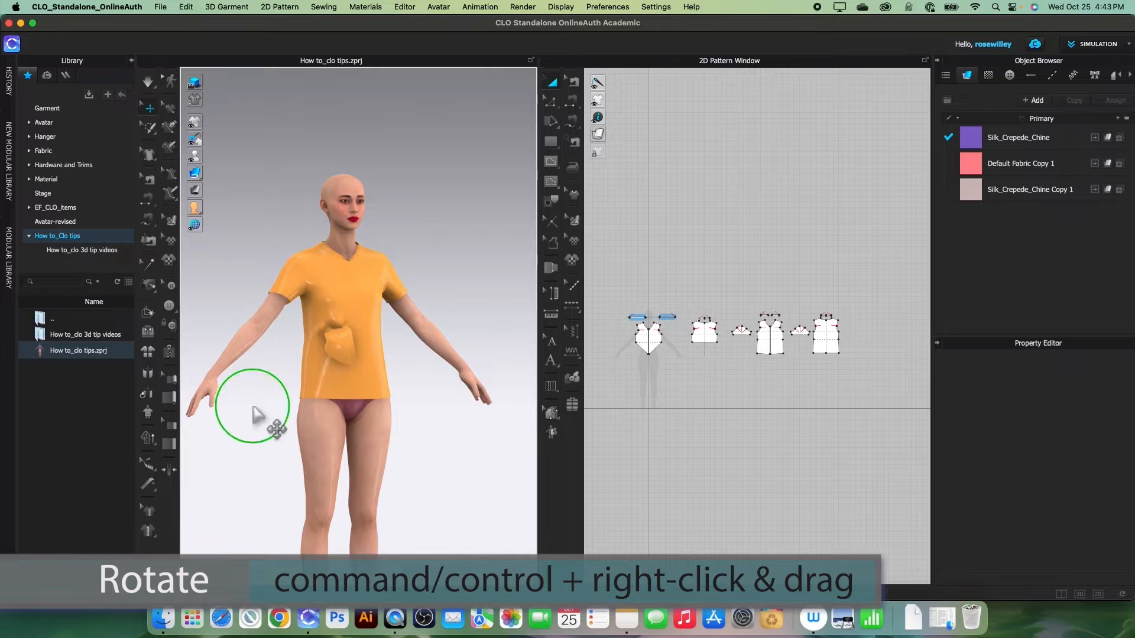
Step: Rotate the 3D view around the avatar to inspect the layered top
left_click_drag(254, 406, 384, 318)
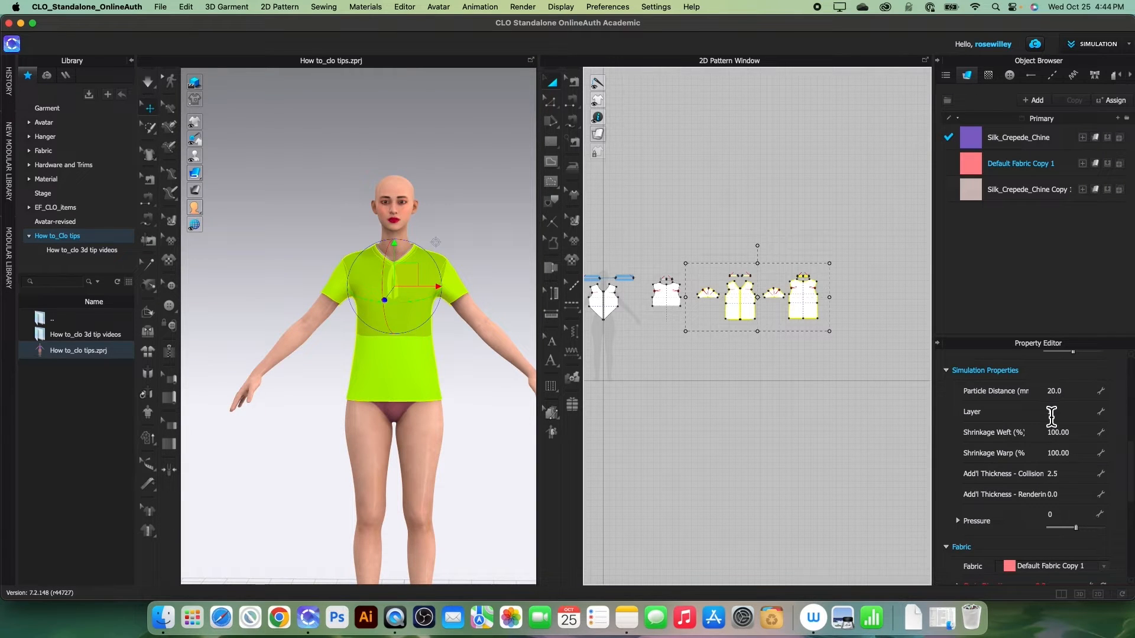
Step: Reset the top's Layer value in the Property Editor
left_click(1065, 411)
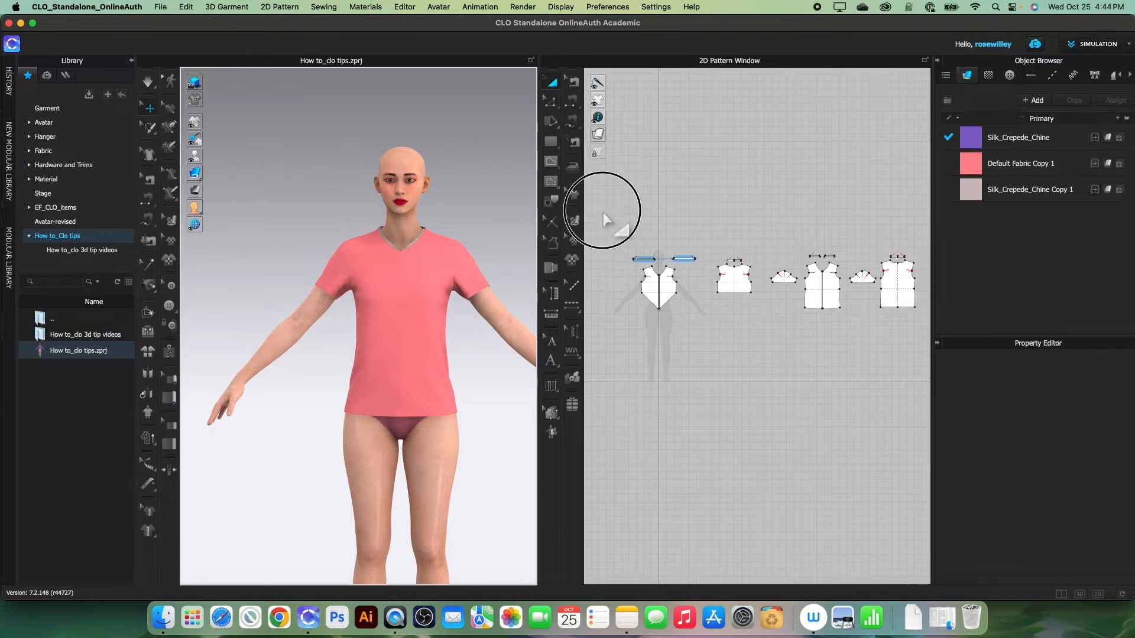
Step: Select the purple top's pieces and dismiss the layer-settings notice
left_click(659, 291)
type("1")
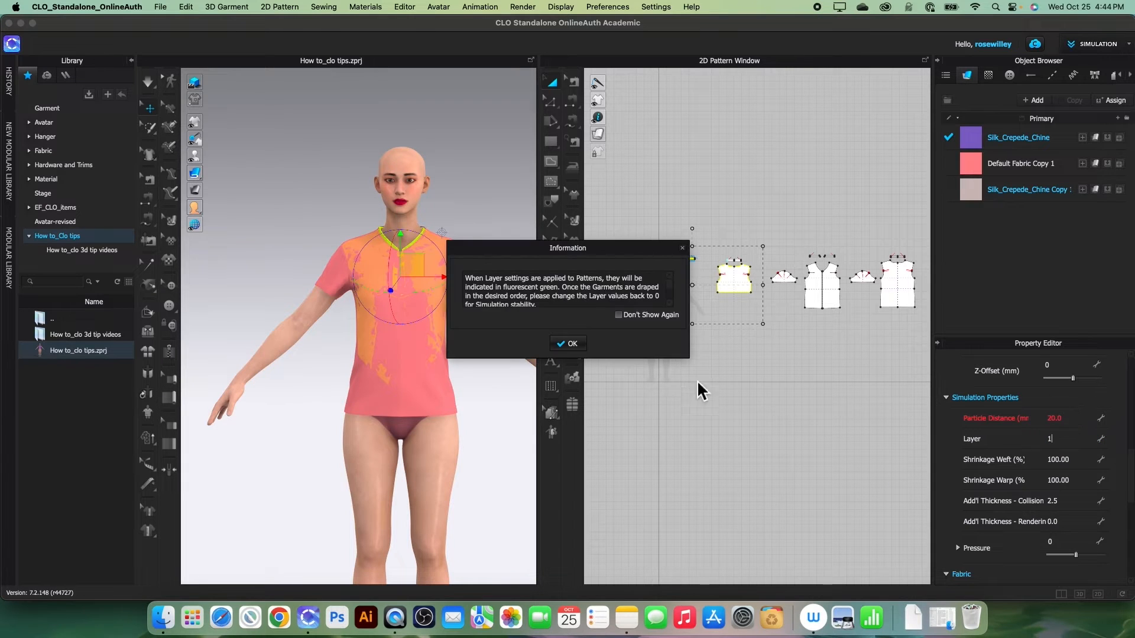
left_click(568, 344)
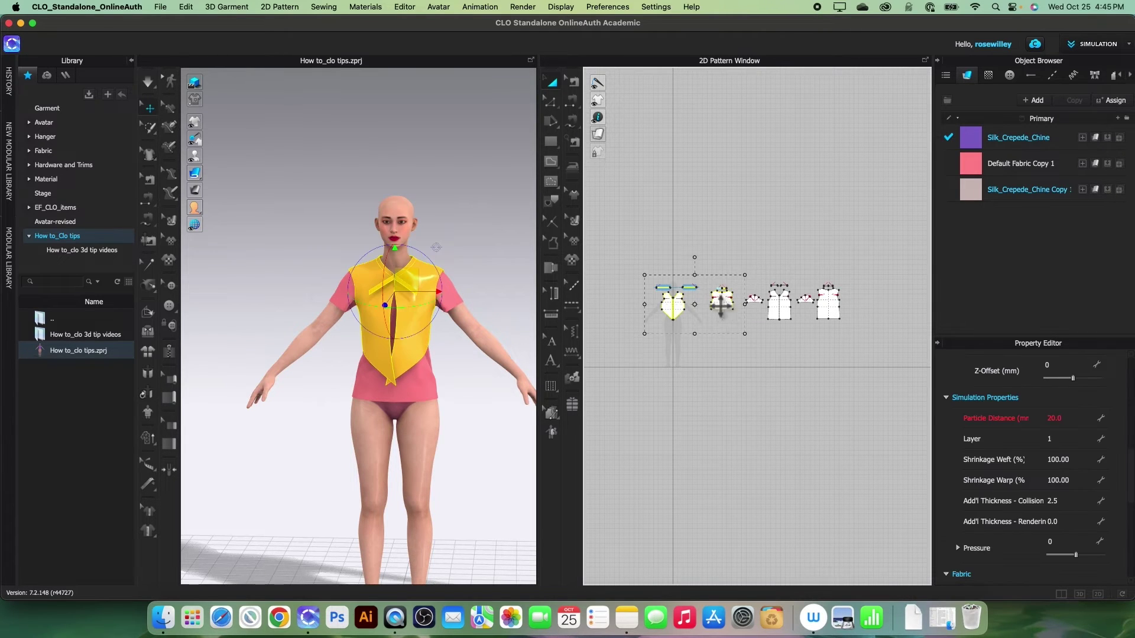
Step: Enter 0 as the purple top's Layer value
left_click(1053, 439)
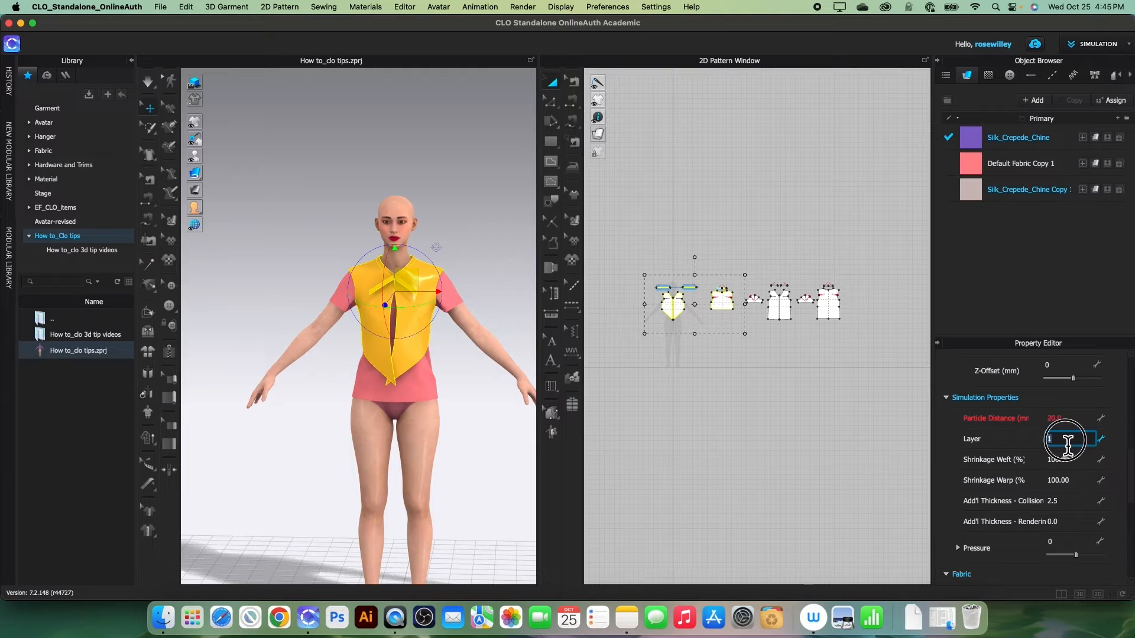
type("0")
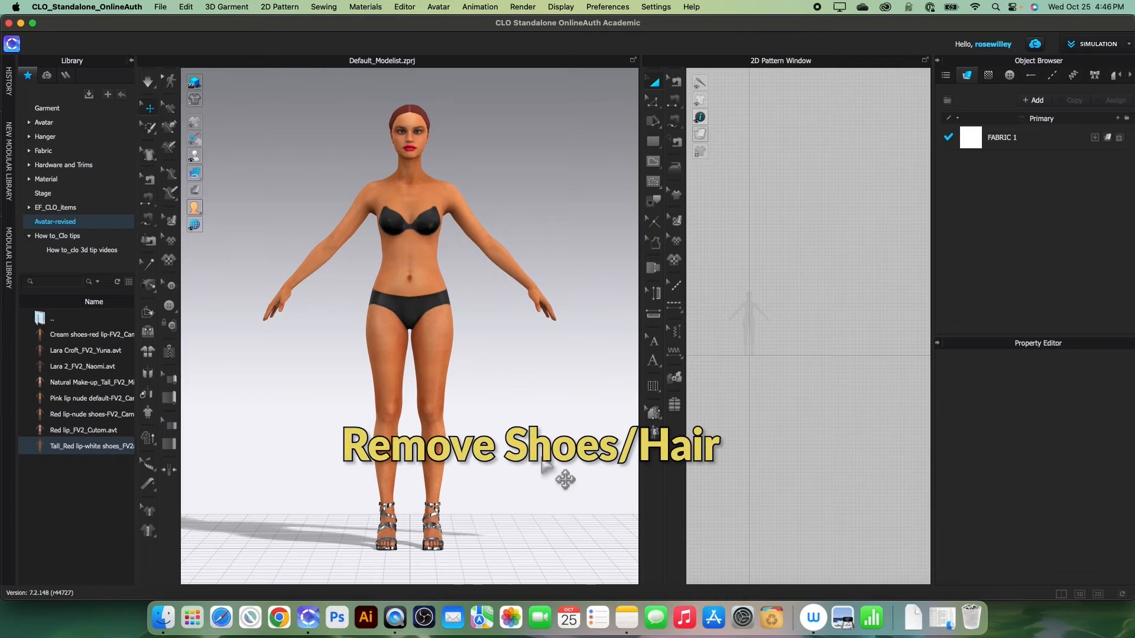
mouse_move(458, 556)
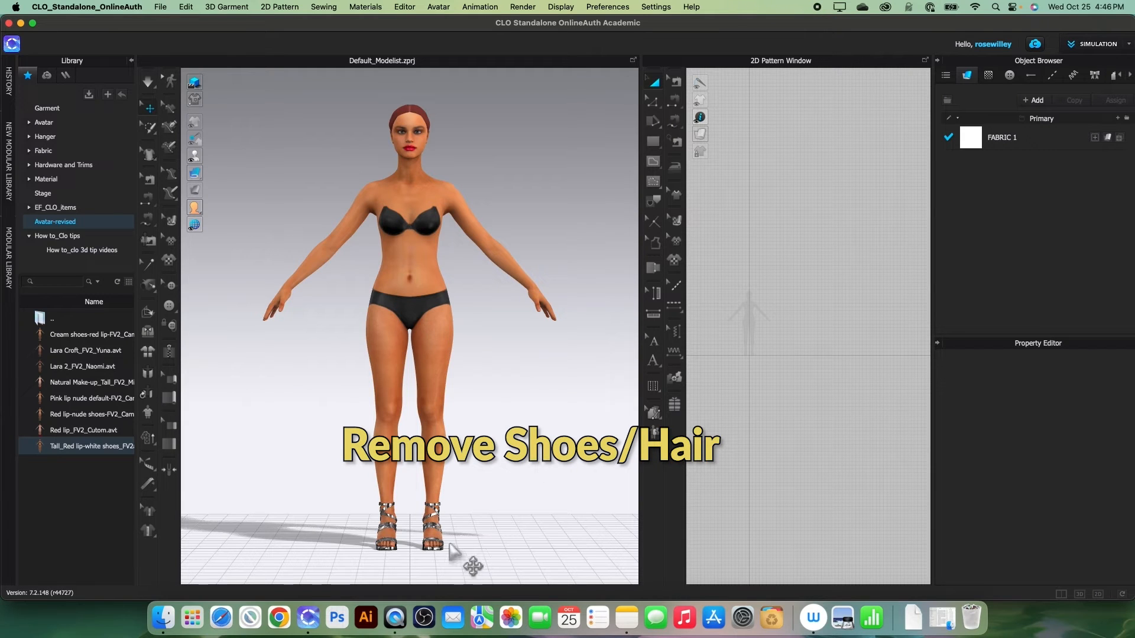
mouse_move(492, 533)
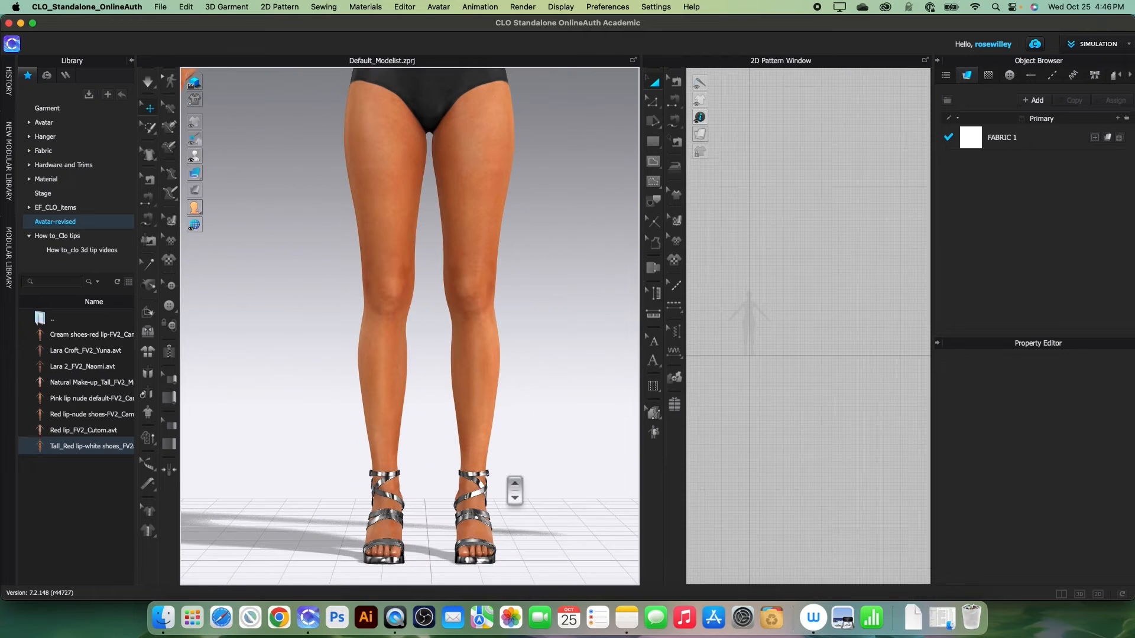
Step: Select one of the avatar's high-heeled shoes and bring up its actions
left_click(385, 519)
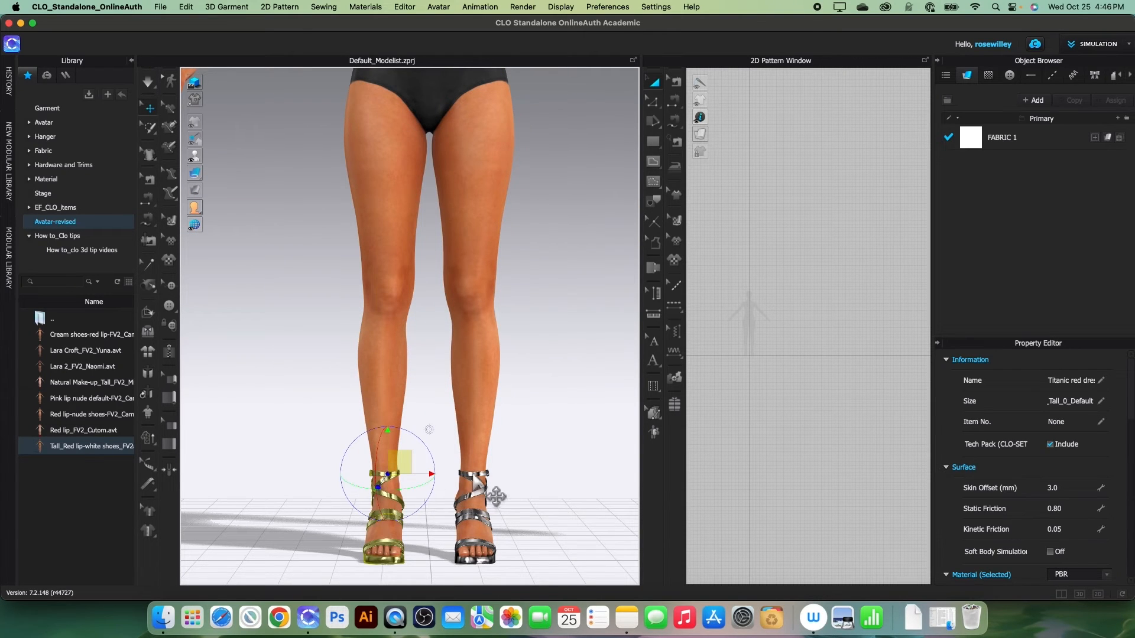
right_click(476, 478)
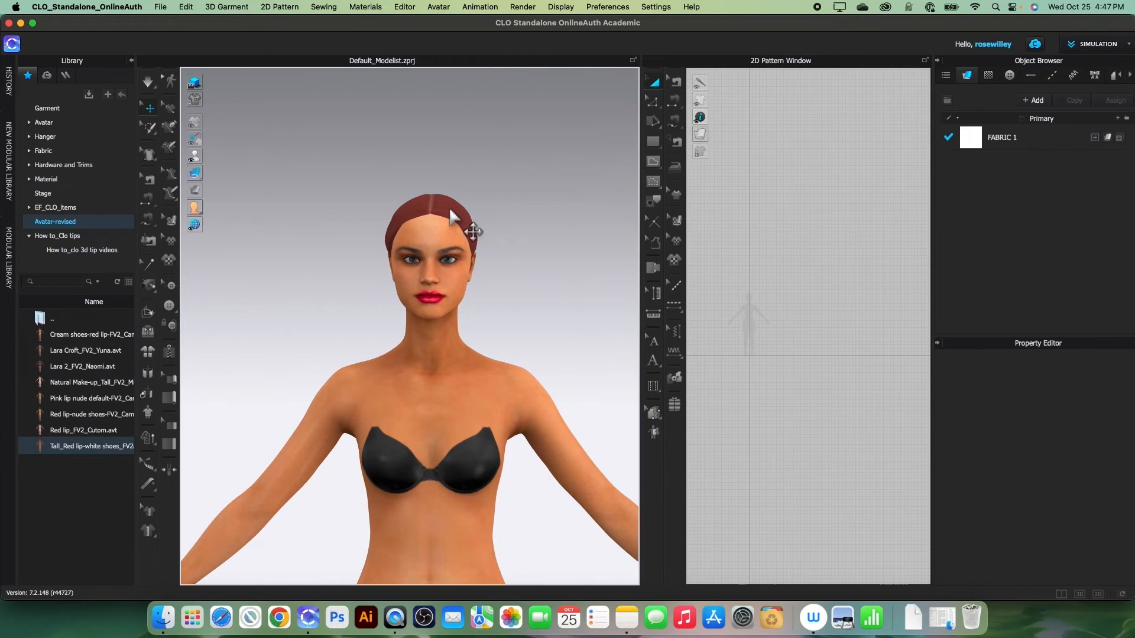
Step: Delete the avatar's hair and rotate the view back to her front
right_click(451, 217)
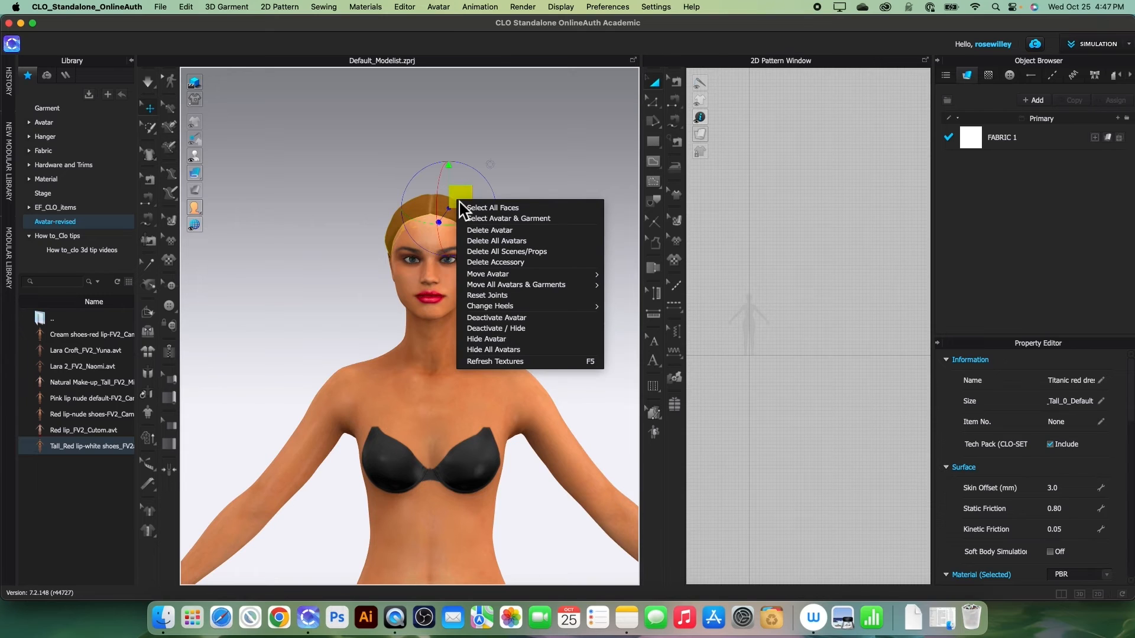
mouse_move(495, 262)
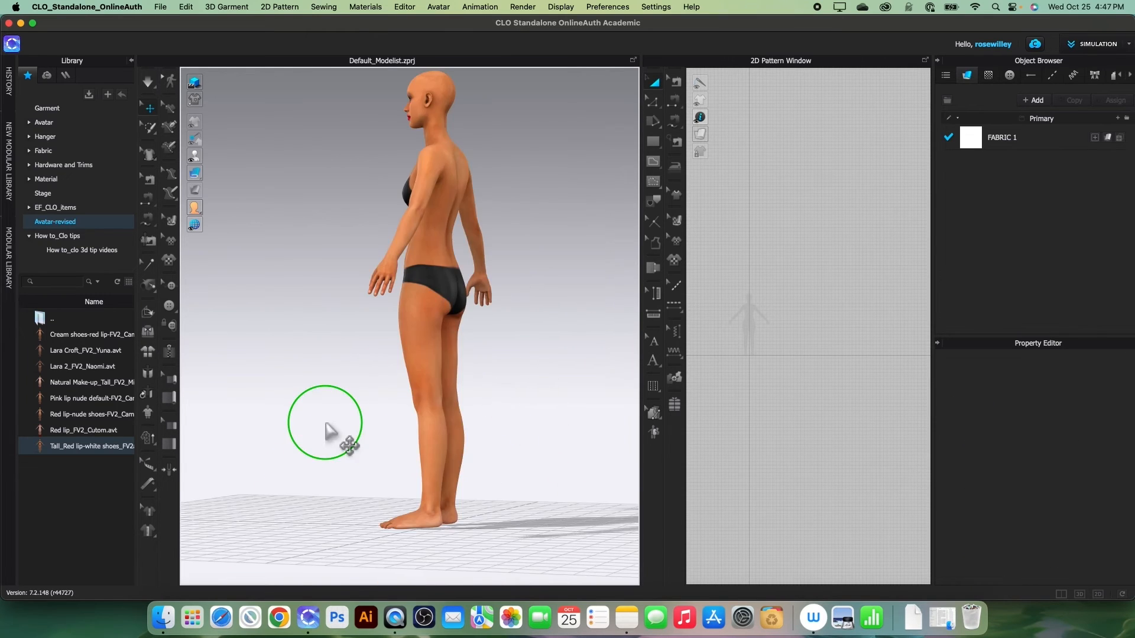
left_click_drag(325, 423, 387, 427)
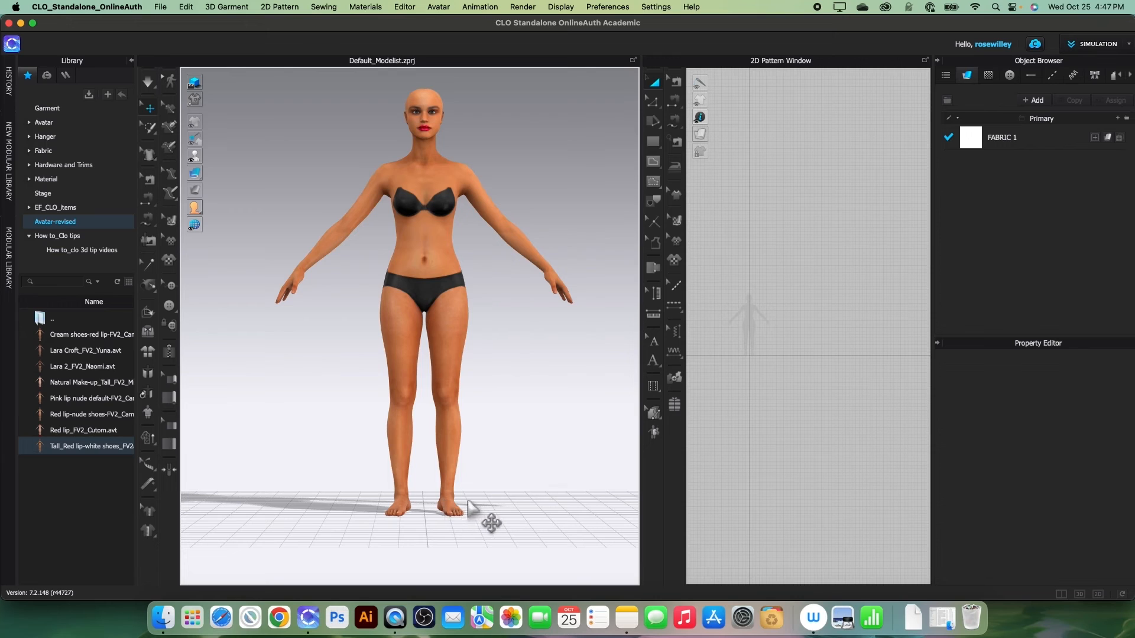
mouse_move(446, 251)
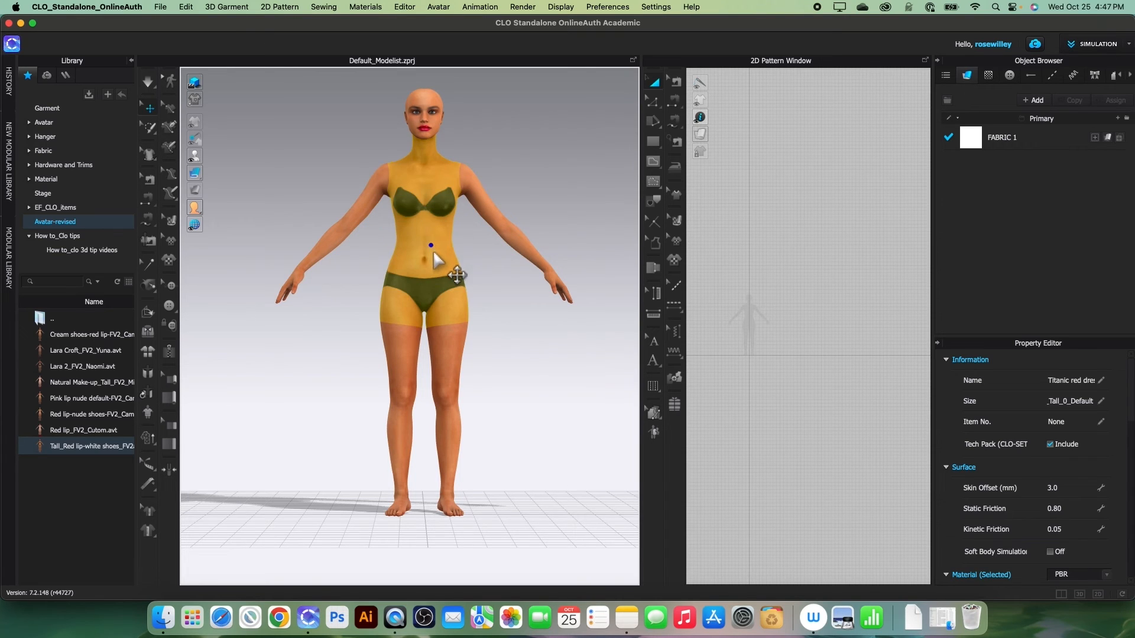
Step: Bring up the avatar's actions to move her to the ground
right_click(430, 255)
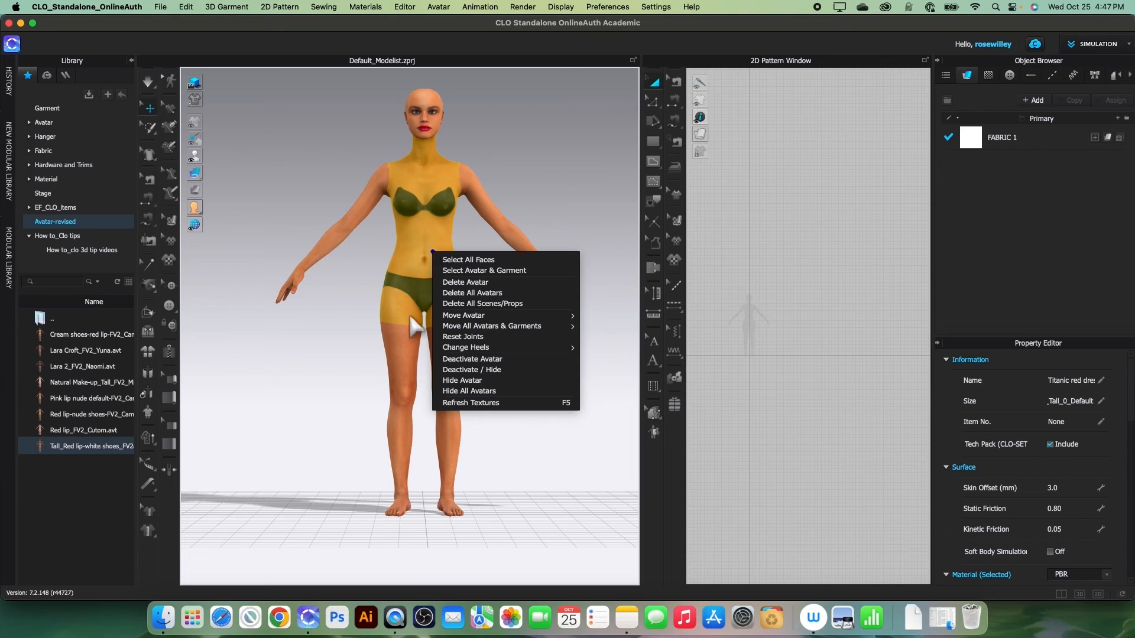
mouse_move(487, 315)
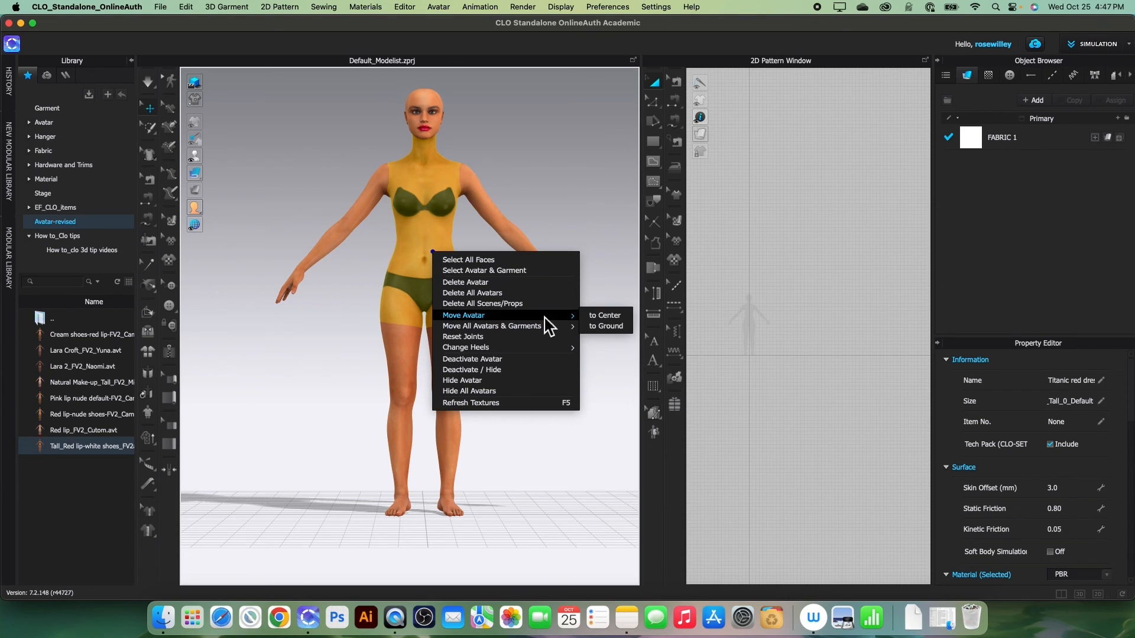
mouse_move(486, 341)
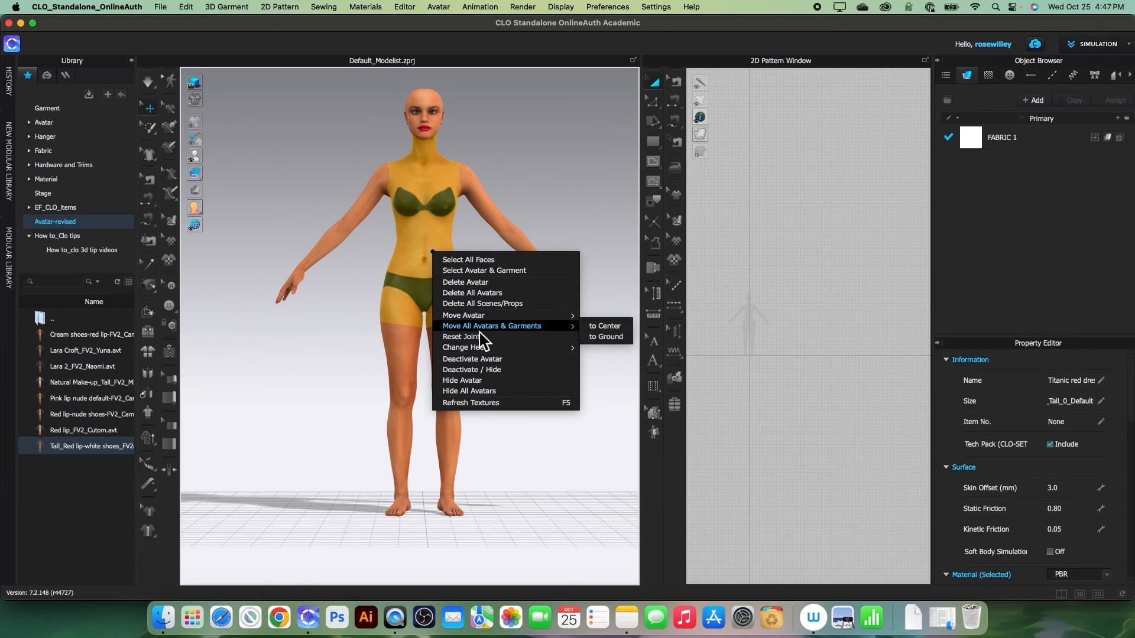
mouse_move(527, 351)
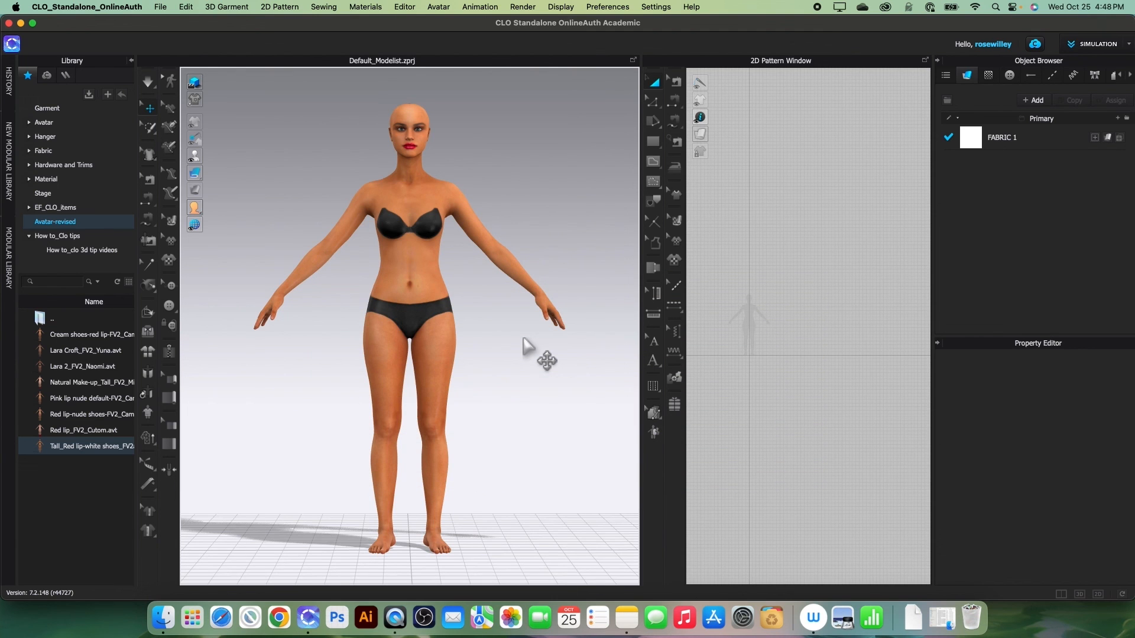
mouse_move(533, 351)
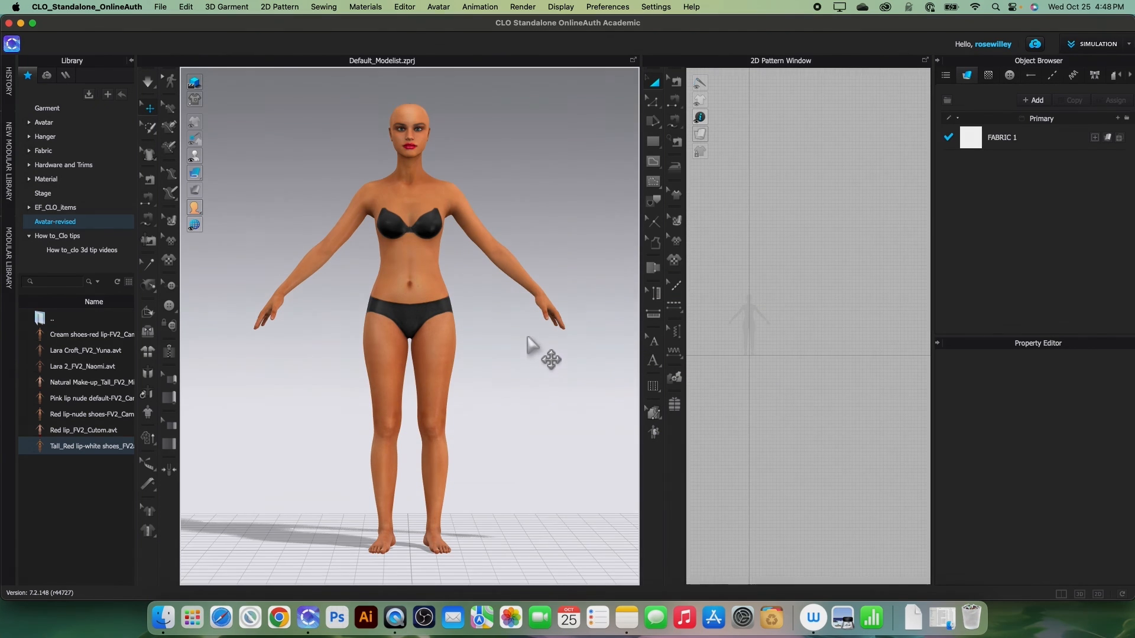